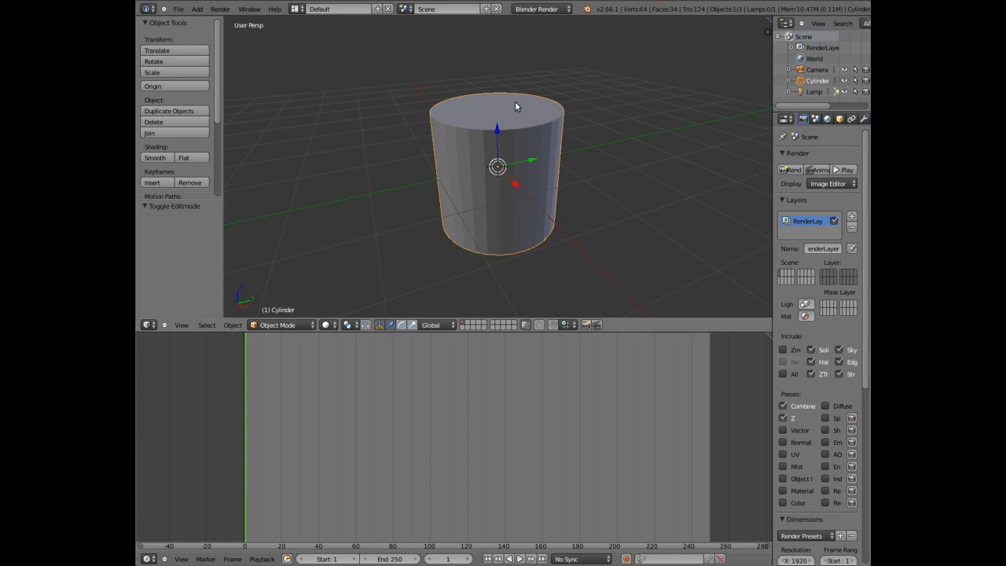
pyautogui.moveTo(529, 122)
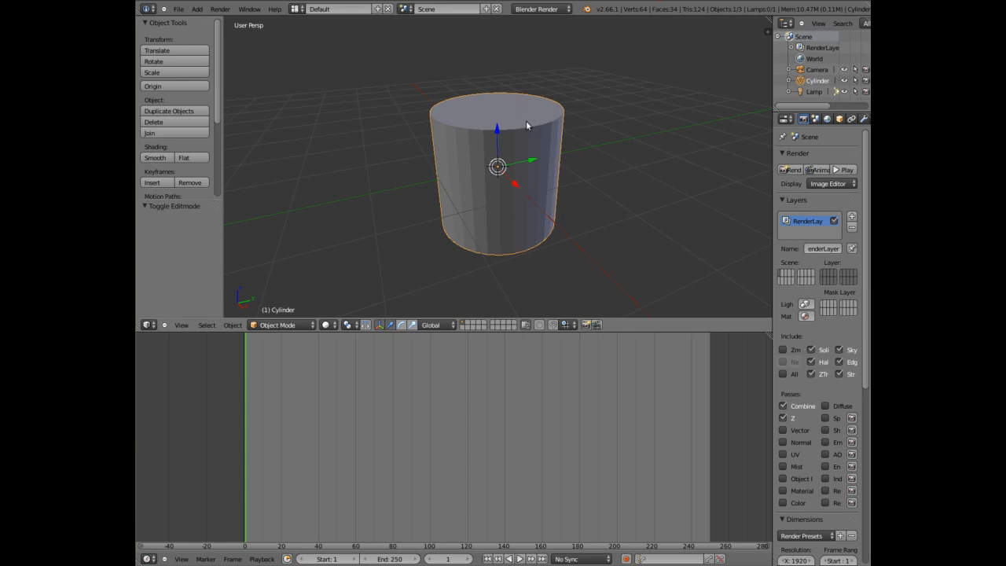
pyautogui.moveTo(478, 150)
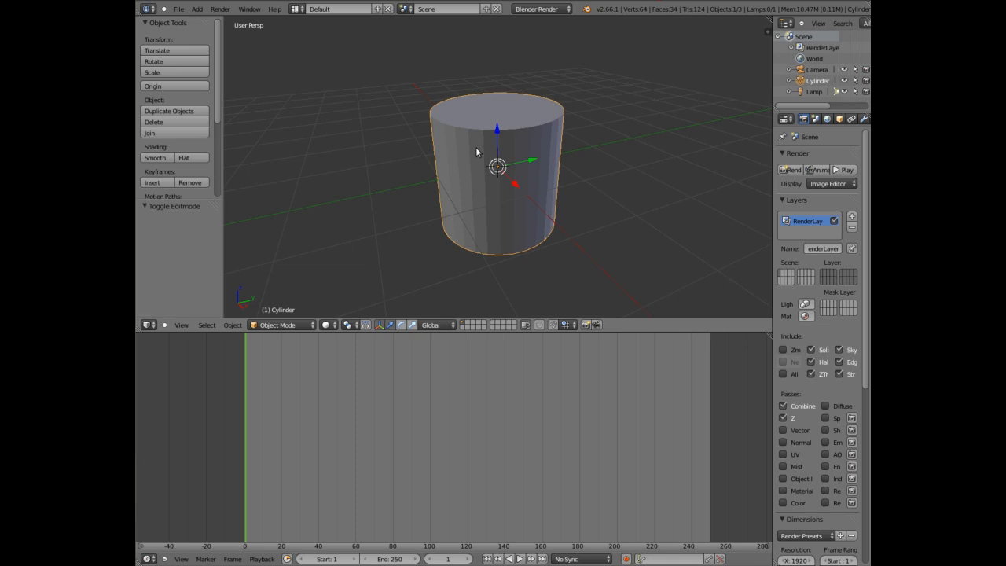
pyautogui.moveTo(521, 189)
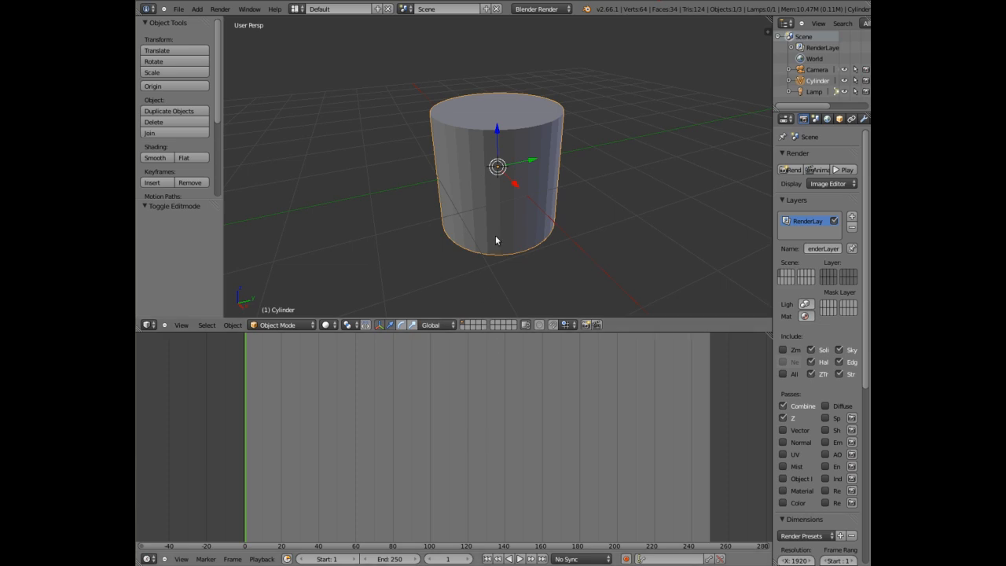
pyautogui.moveTo(500, 402)
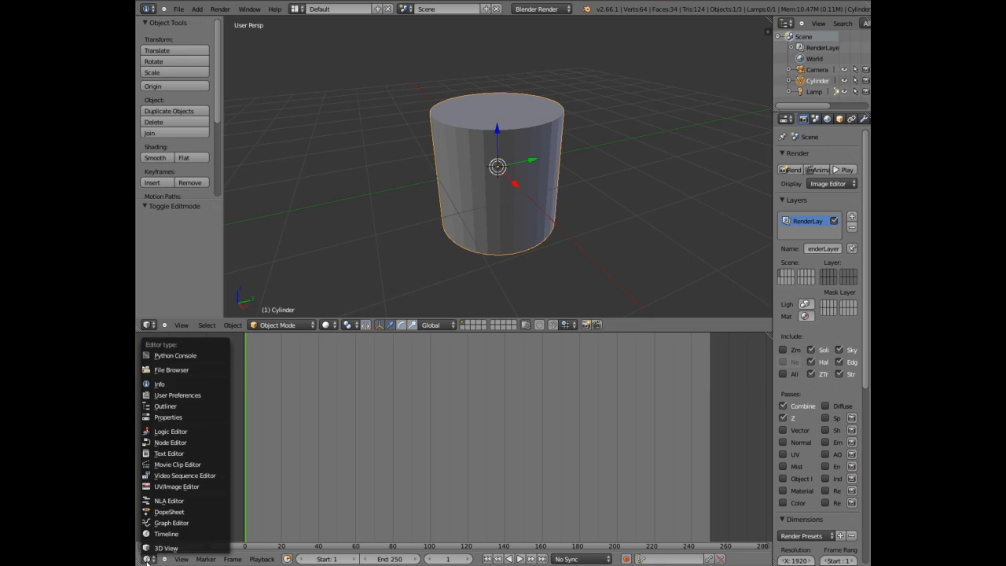
pyautogui.moveTo(179, 487)
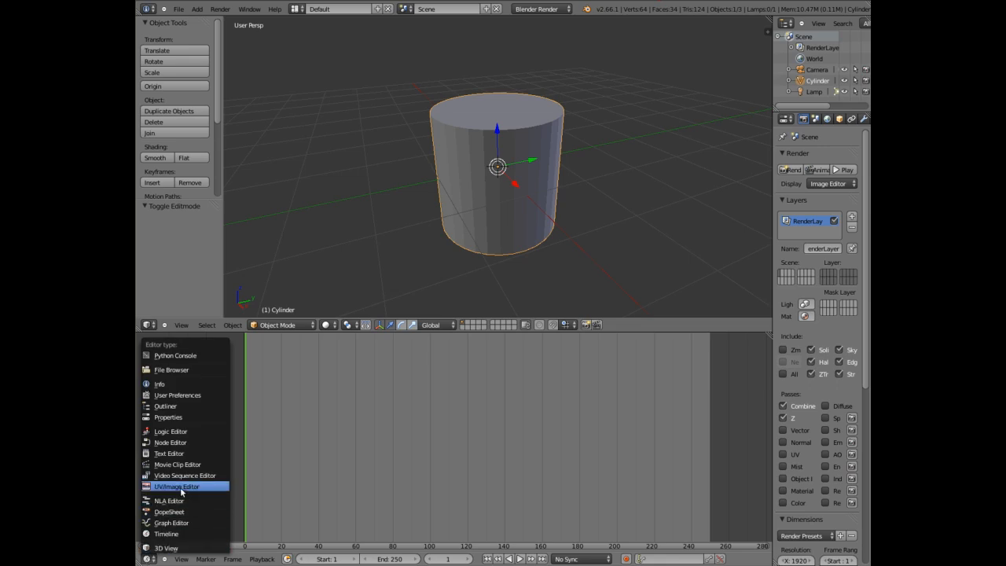
# Switch the bottom area from the Timeline to the UV/Image Editor.
pyautogui.click(175, 486)
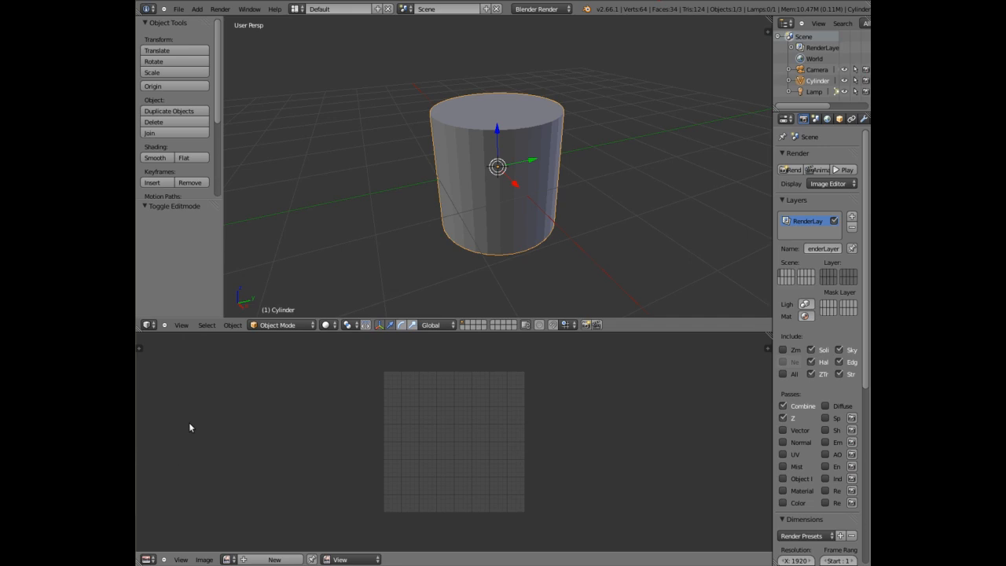
pyautogui.moveTo(453, 188)
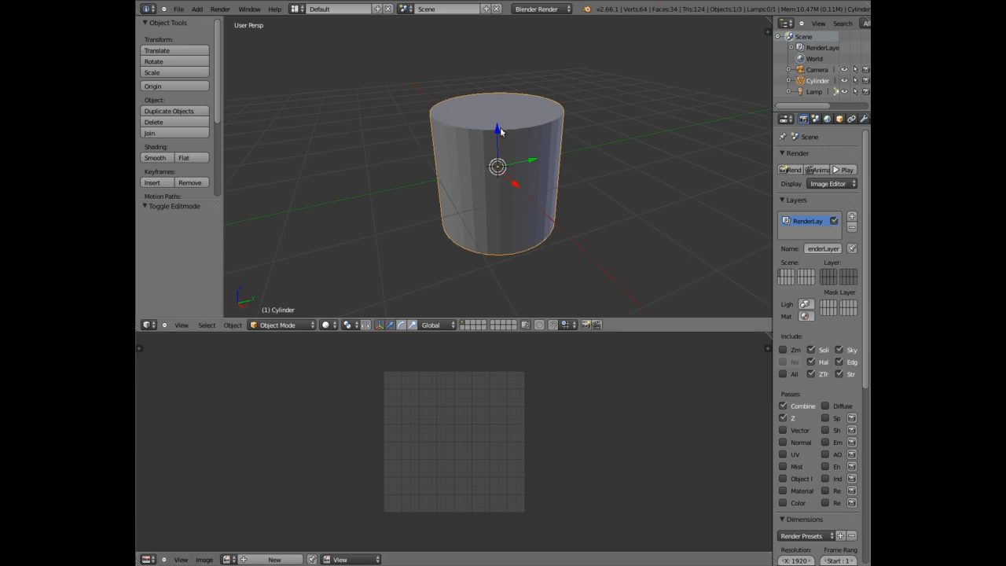
# Enter Edit Mode on the cylinder and deselect all its geometry.
pyautogui.click(277, 324)
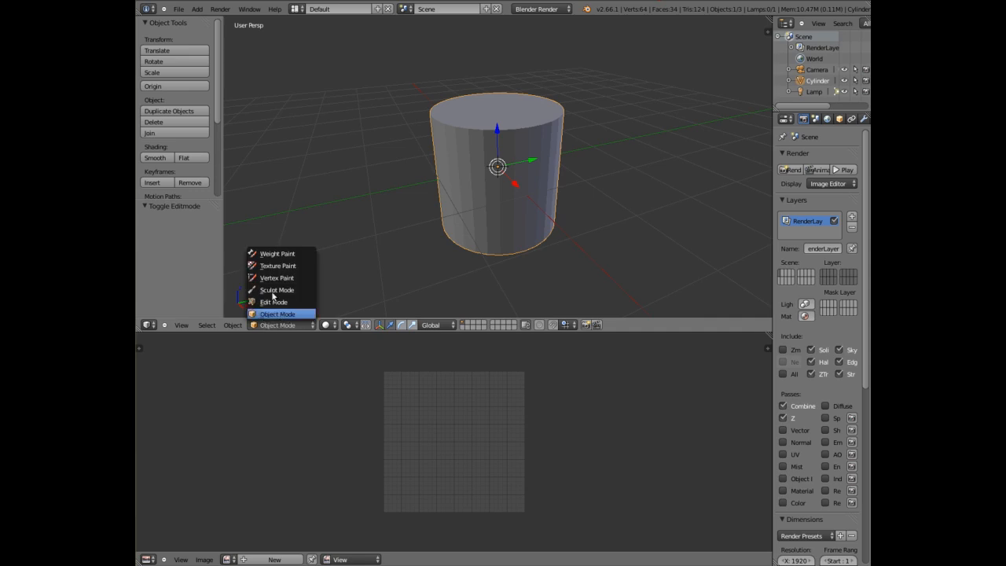
pyautogui.click(274, 302)
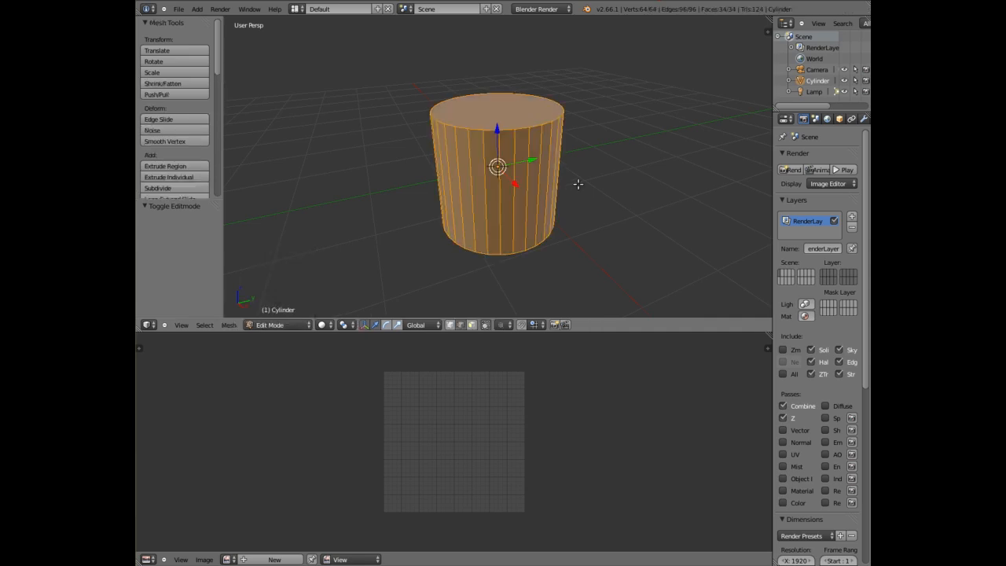
pyautogui.moveTo(559, 141)
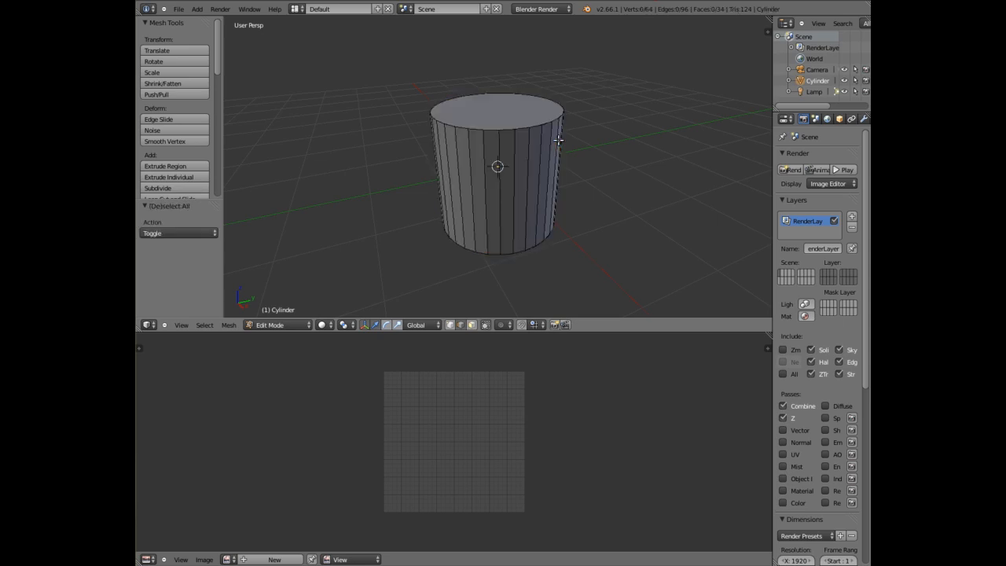
pyautogui.press('a')
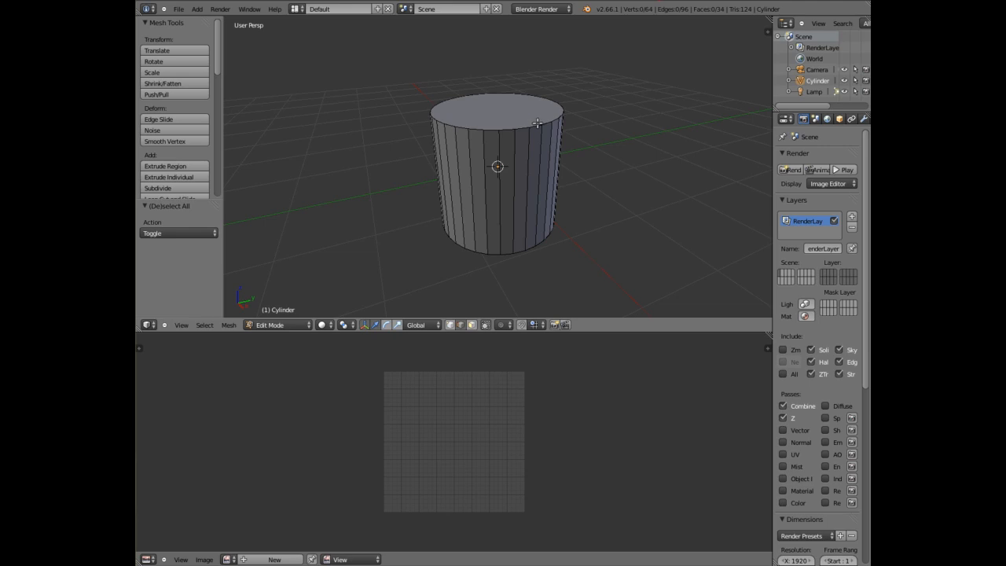
pyautogui.moveTo(446, 86)
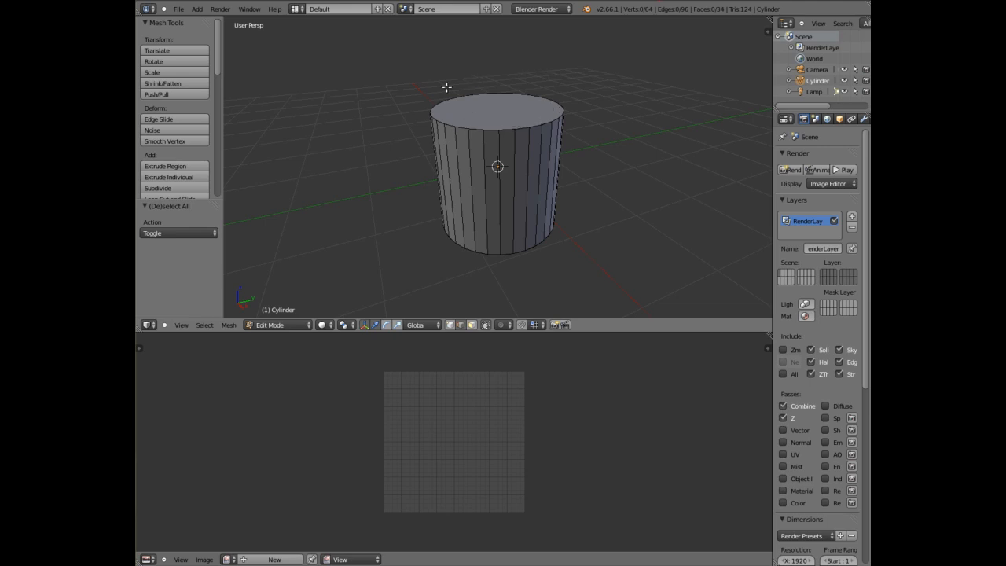
pyautogui.moveTo(475, 95)
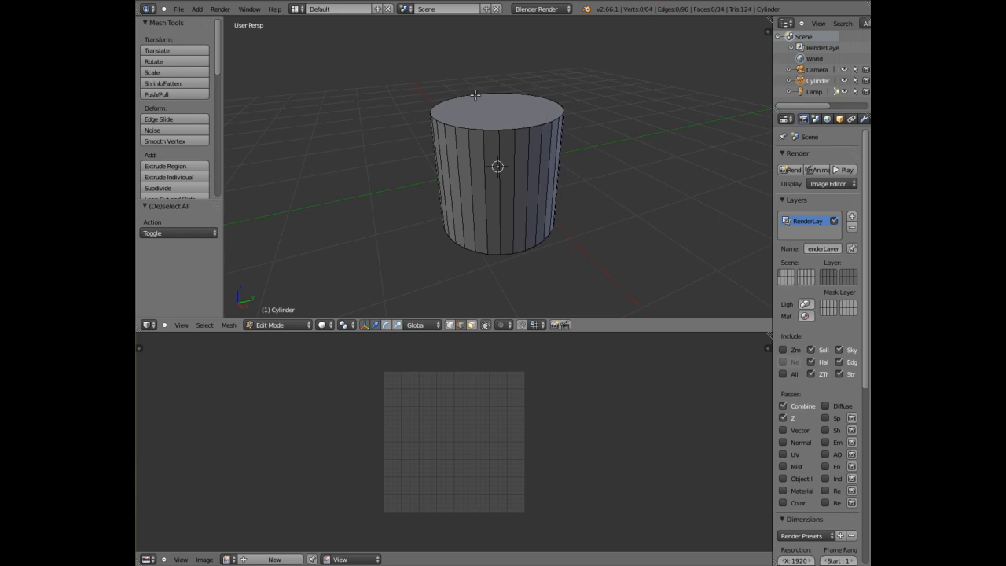
pyautogui.moveTo(510, 239)
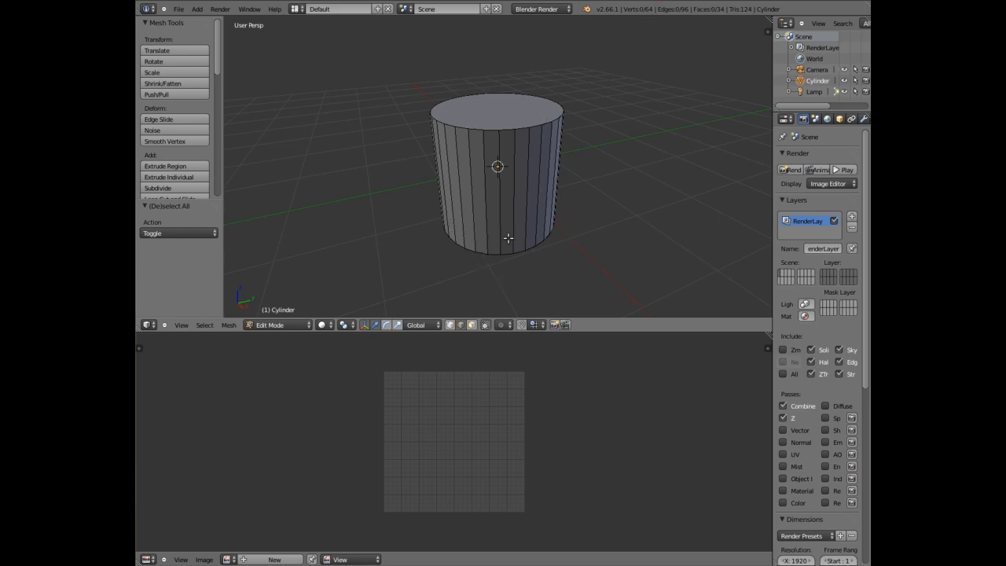
pyautogui.moveTo(506, 229)
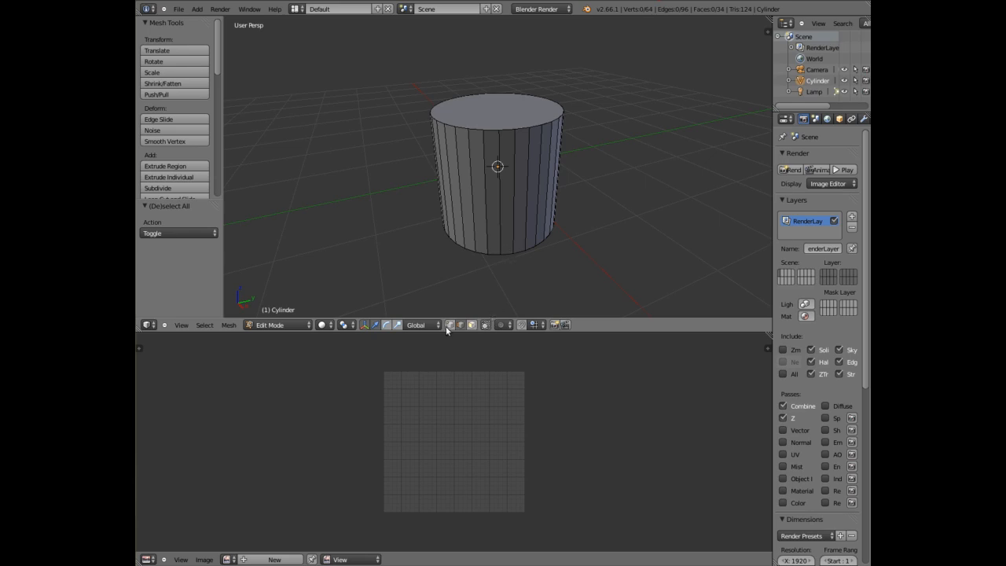
pyautogui.moveTo(453, 330)
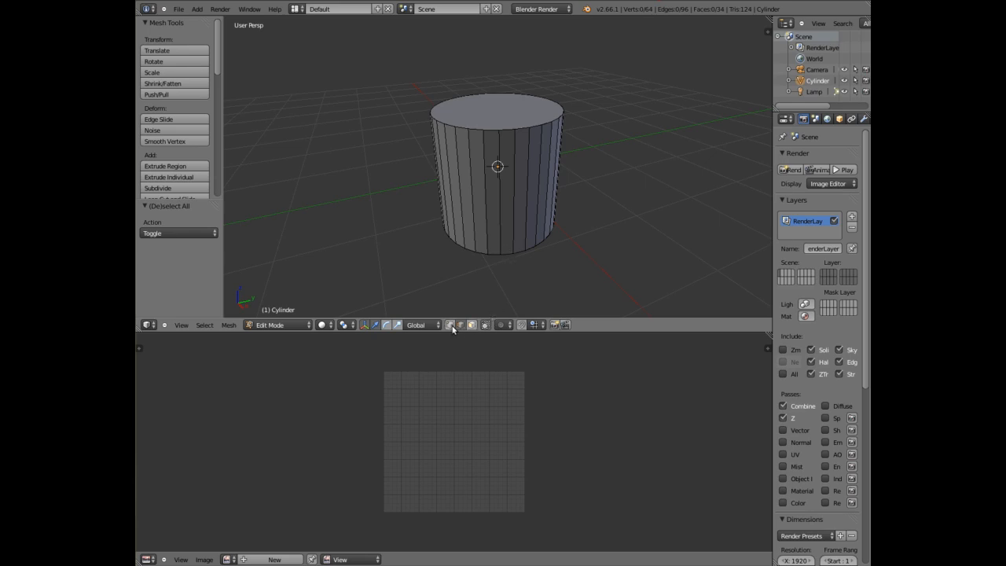
pyautogui.moveTo(453, 325)
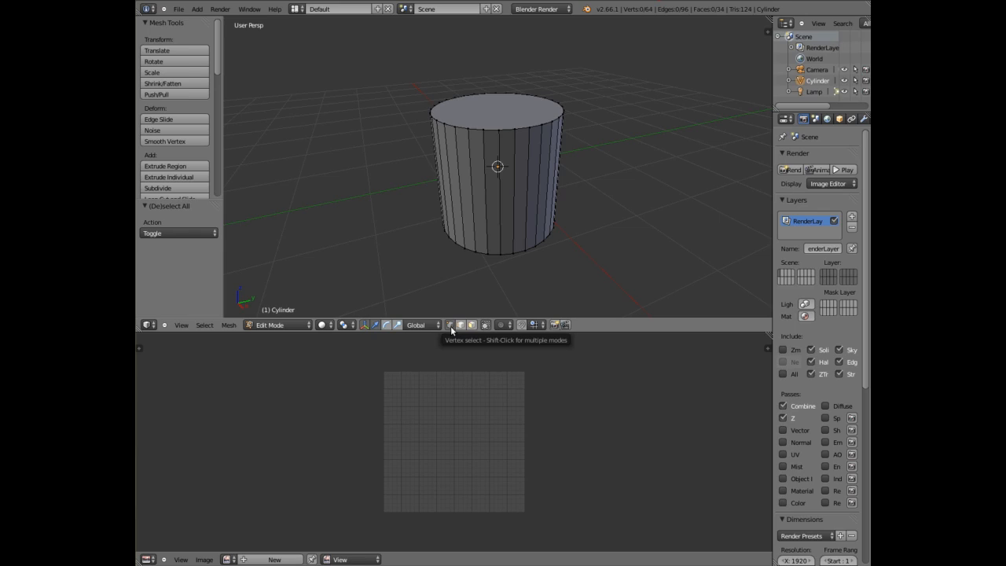
pyautogui.moveTo(484, 129)
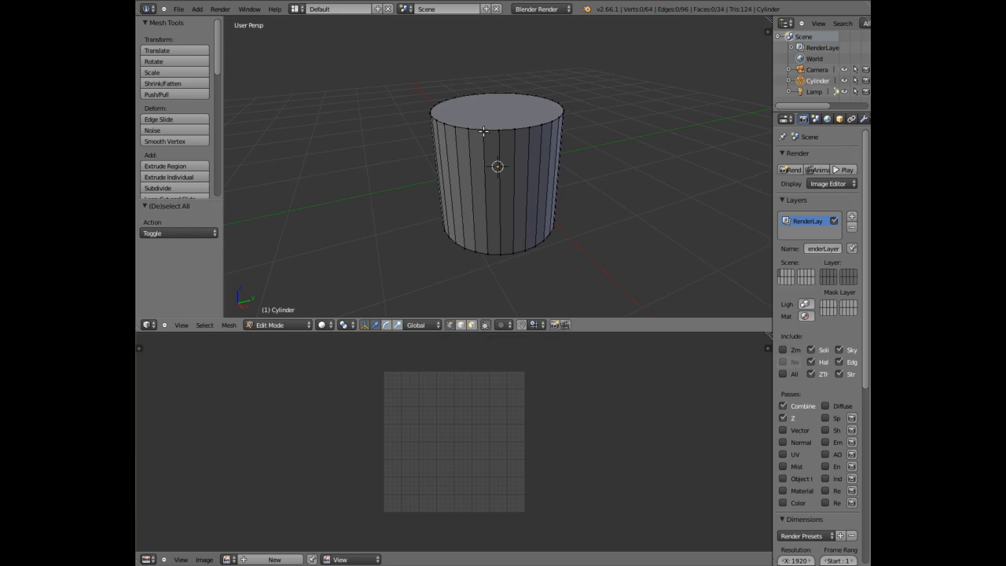
# Select a vertical edge of the cylinder plus its top and bottom rim loops.
pyautogui.click(513, 129)
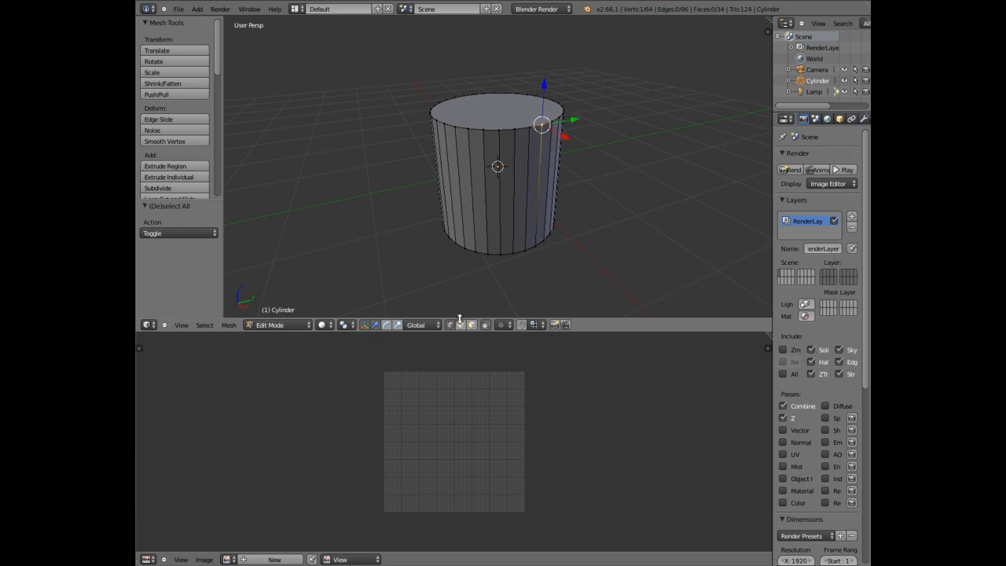
pyautogui.moveTo(462, 324)
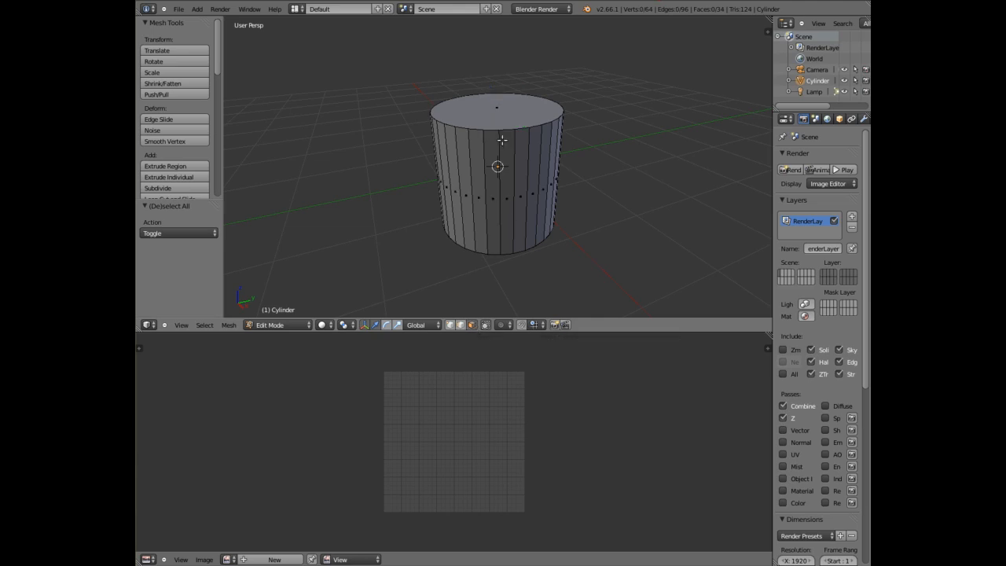
pyautogui.click(495, 196)
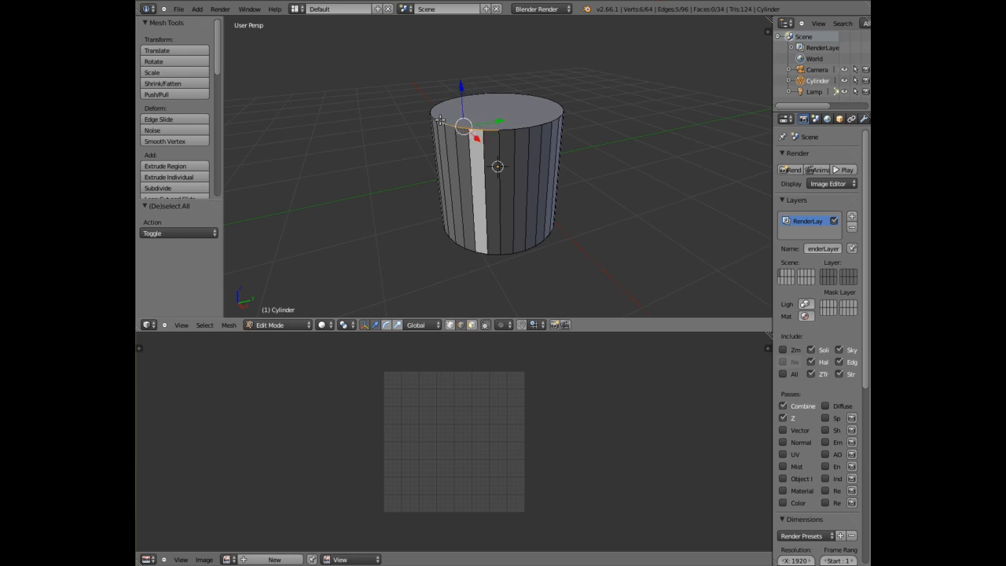
pyautogui.moveTo(540, 128)
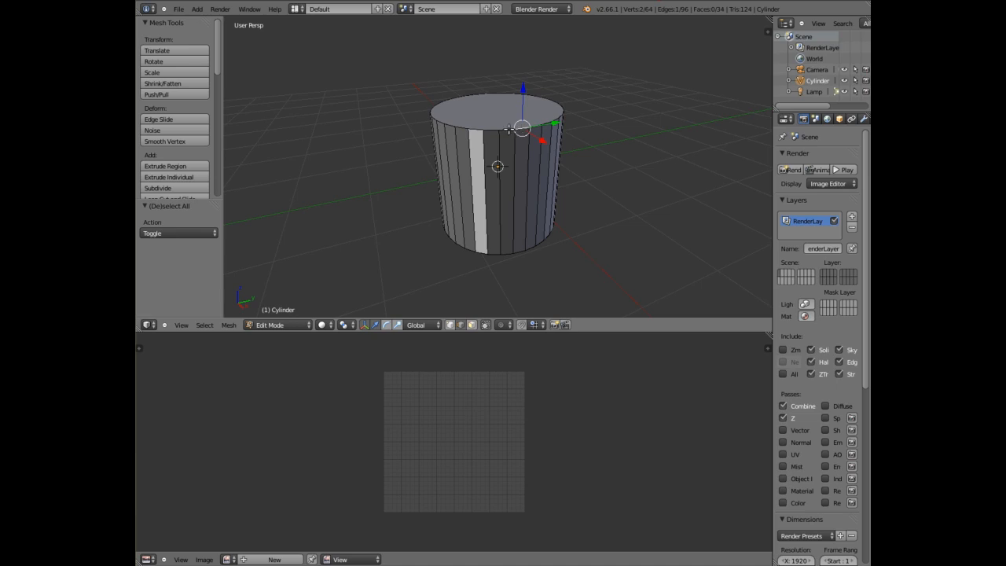
pyautogui.click(519, 129)
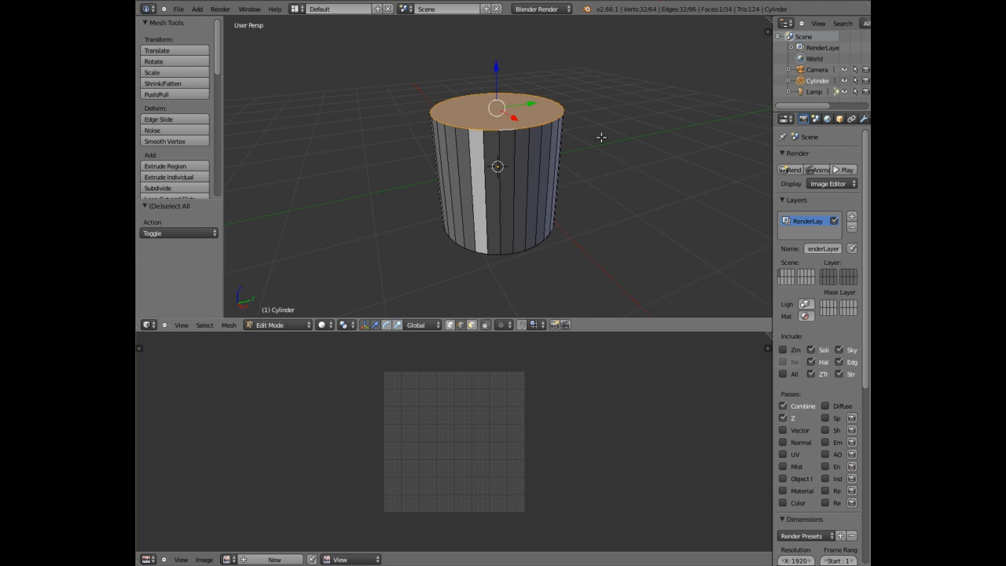
pyautogui.moveTo(535, 242)
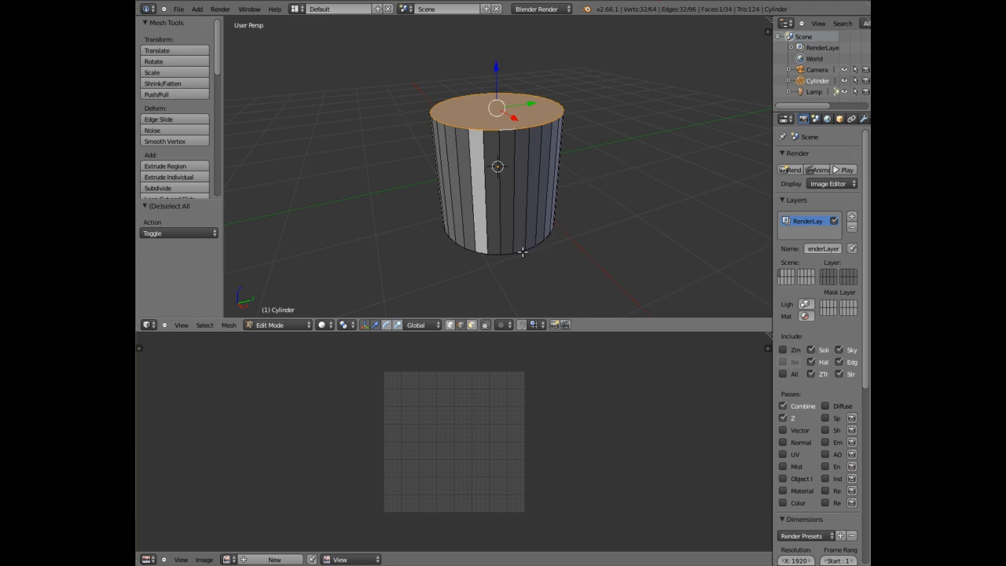
pyautogui.moveTo(521, 252)
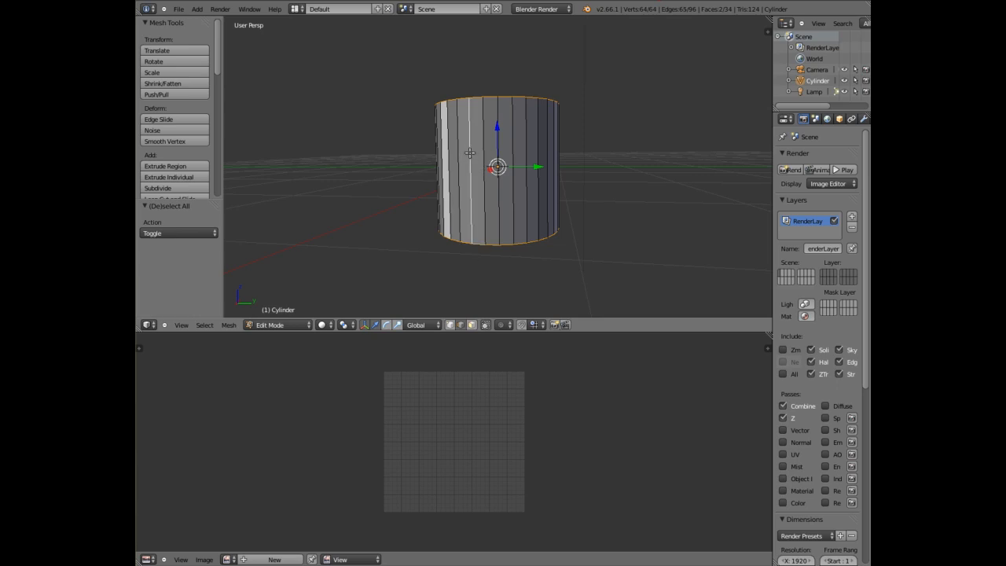
# Mark the selected vertical edge and both rims as UV seams via Mark Seam.
pyautogui.moveTo(495, 165); pyautogui.dragTo(572, 136)
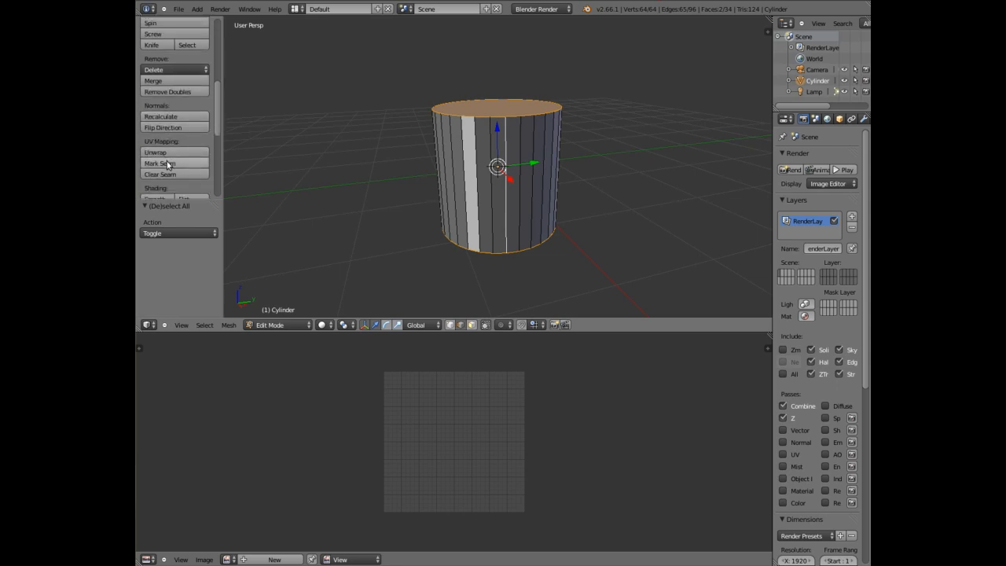
pyautogui.click(160, 162)
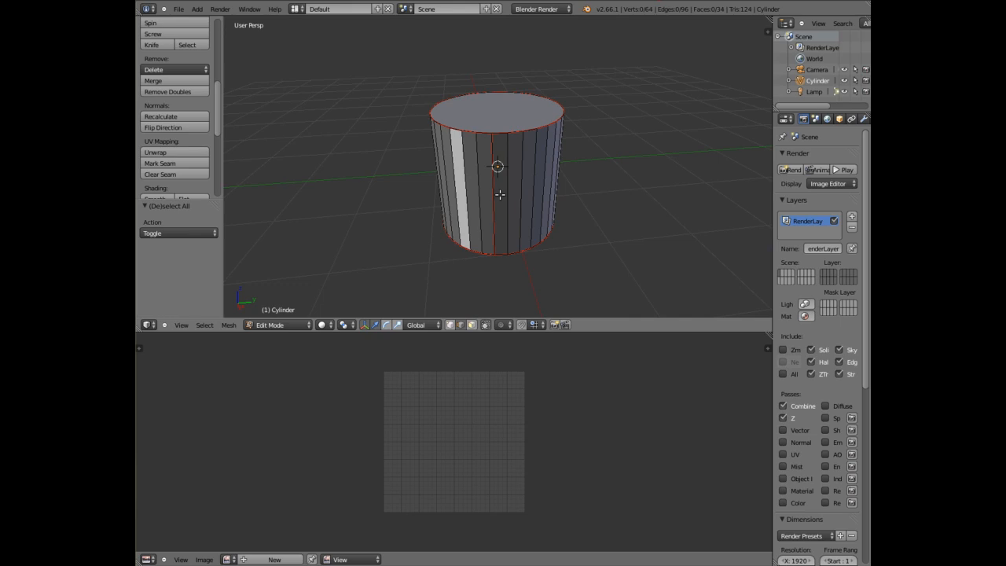
pyautogui.moveTo(504, 190)
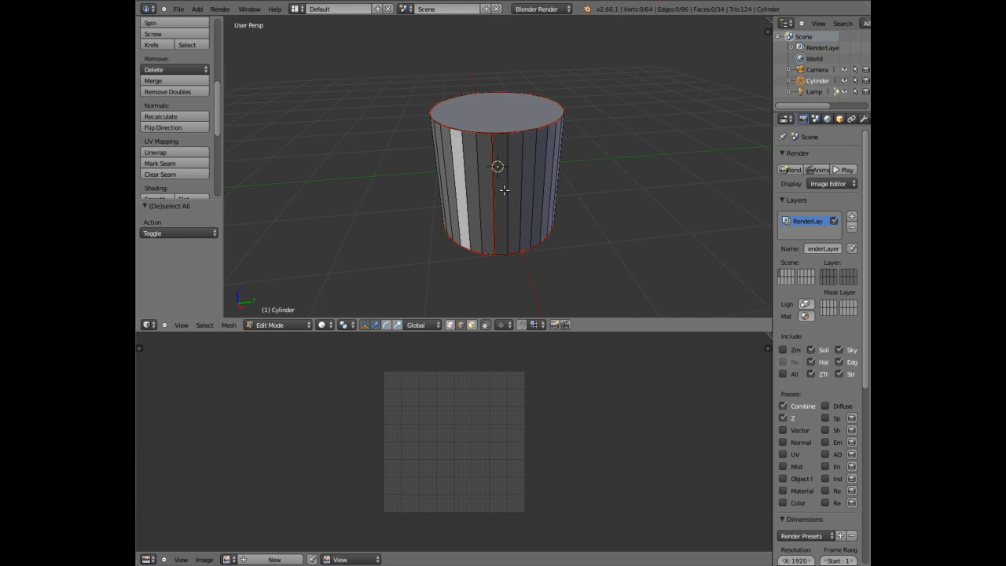
pyautogui.moveTo(490, 174)
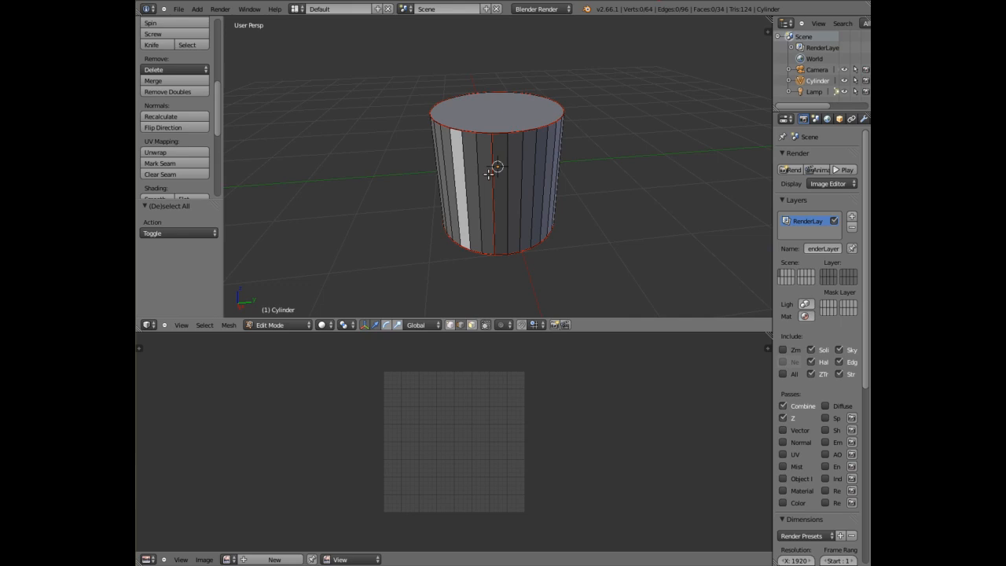
# Select the whole mesh and Unwrap it, producing two cap circles and a side strip.
pyautogui.press('A')
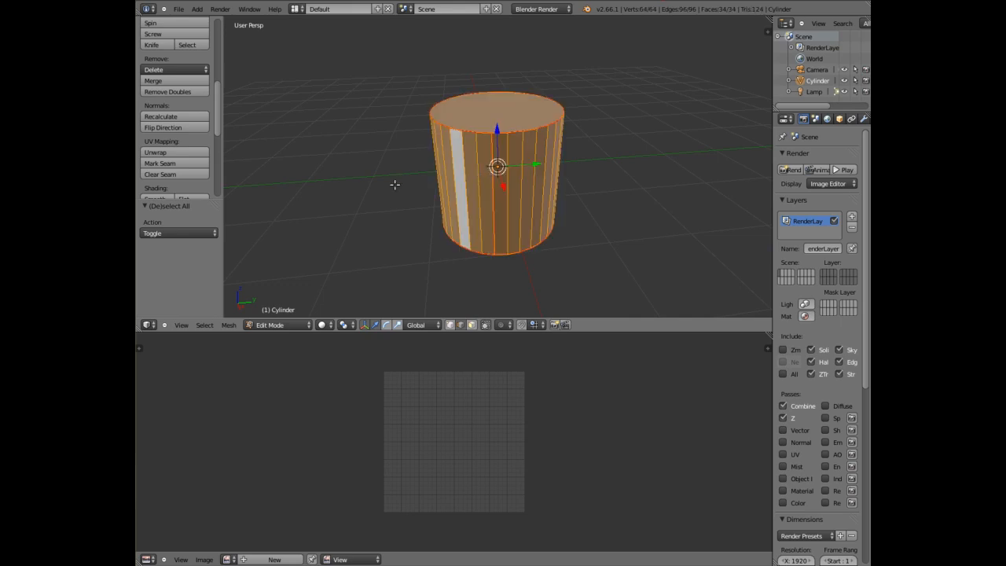
pyautogui.click(154, 151)
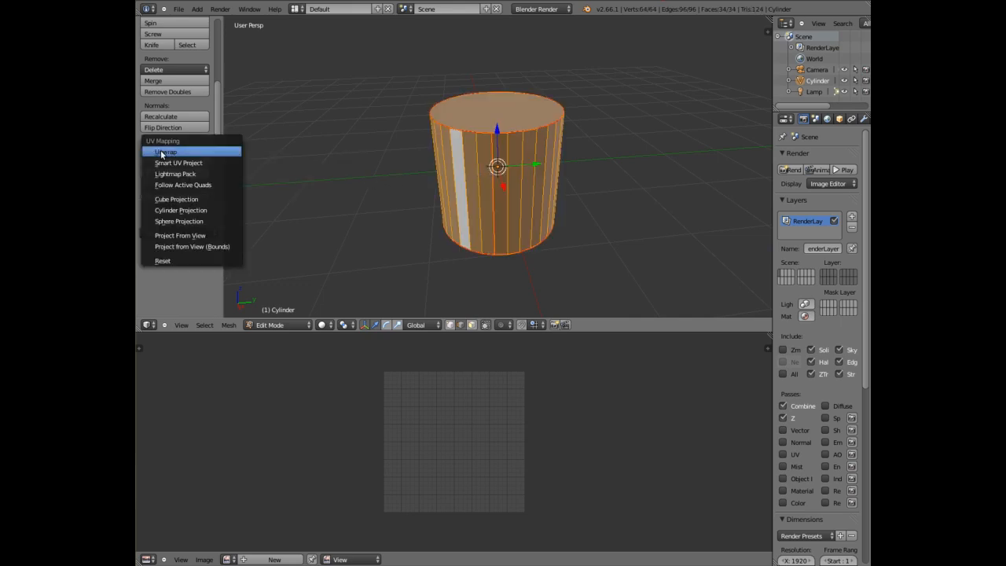
pyautogui.click(159, 151)
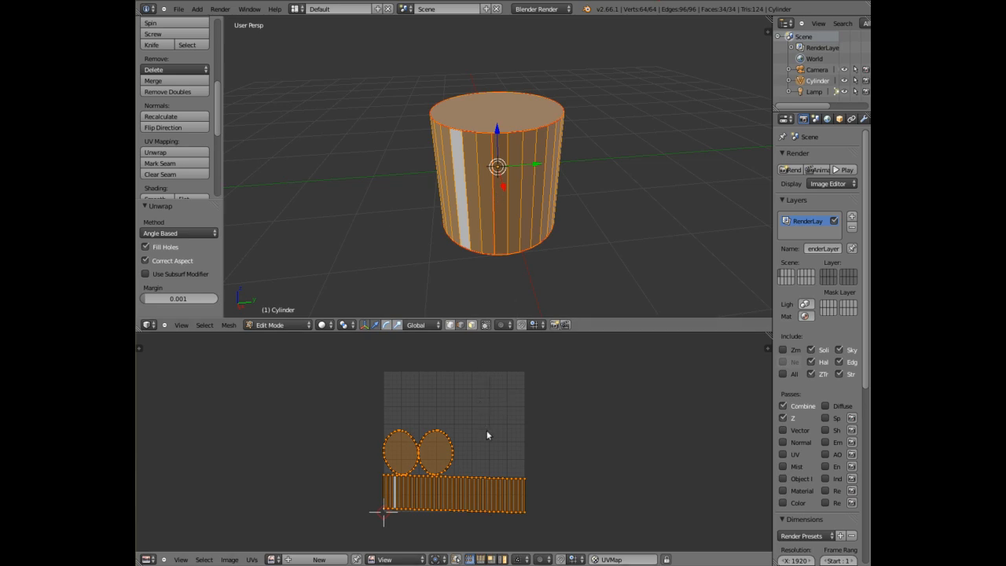
pyautogui.moveTo(492, 434)
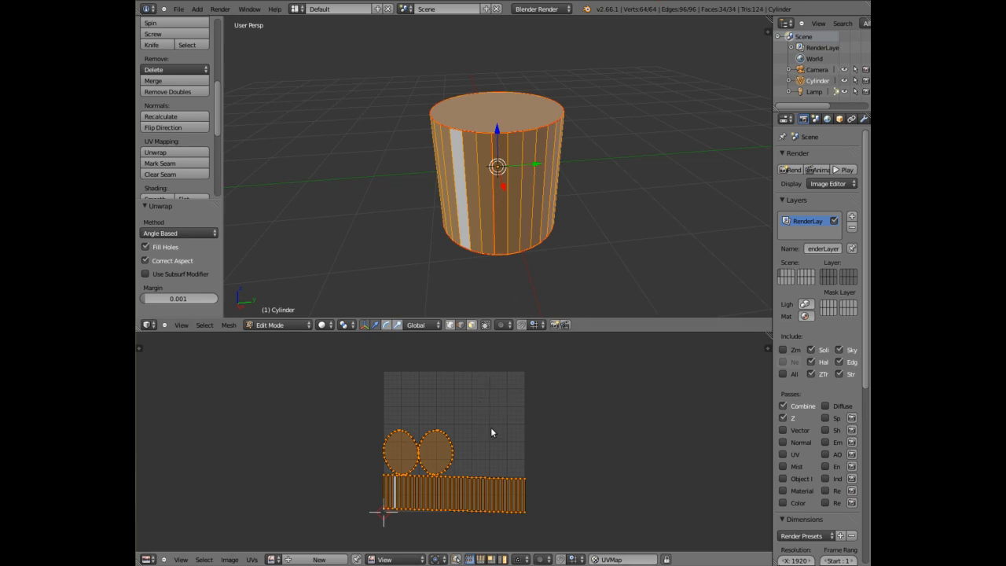